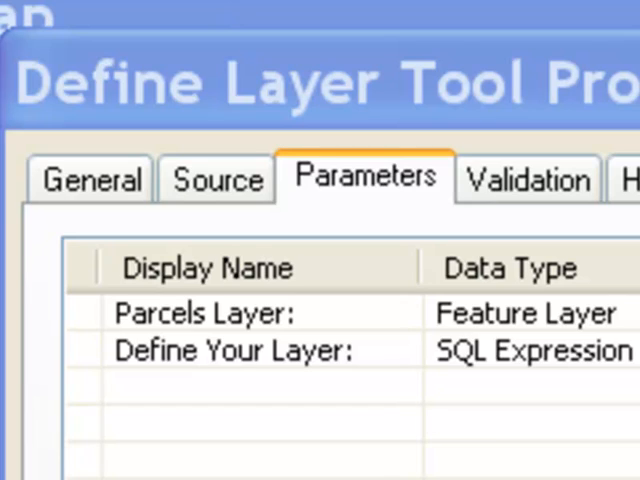
pyautogui.moveTo(390, 205)
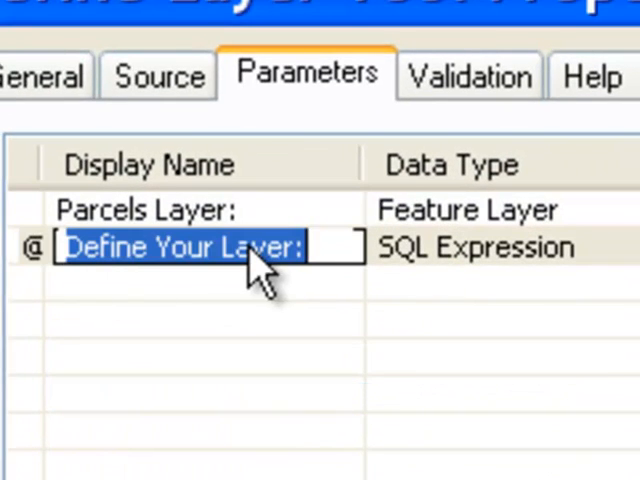
pyautogui.moveTo(570, 270)
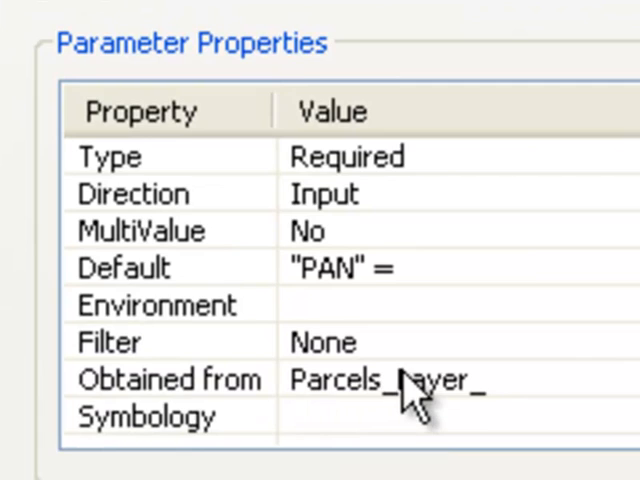
pyautogui.moveTo(335, 300)
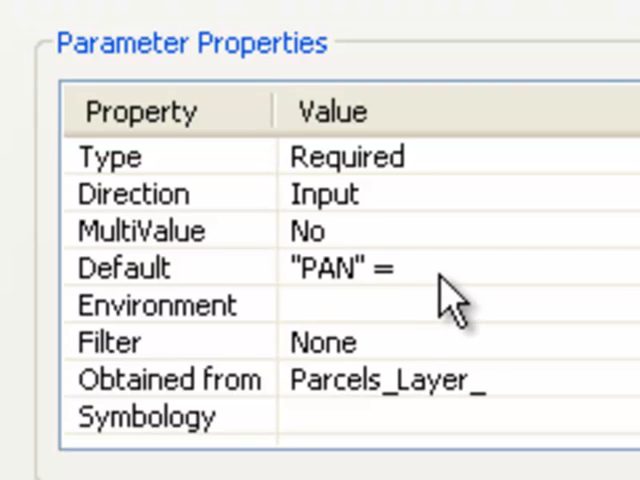
pyautogui.moveTo(428, 278)
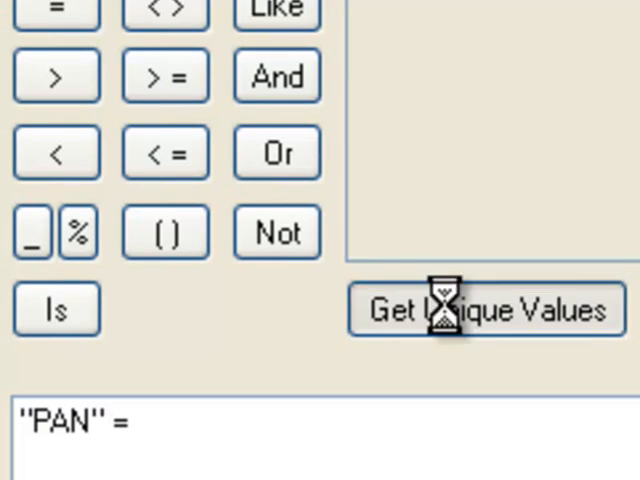
# Build the definition expression "PAN" = 604700 from the unique PAN values
pyautogui.click(486, 308)
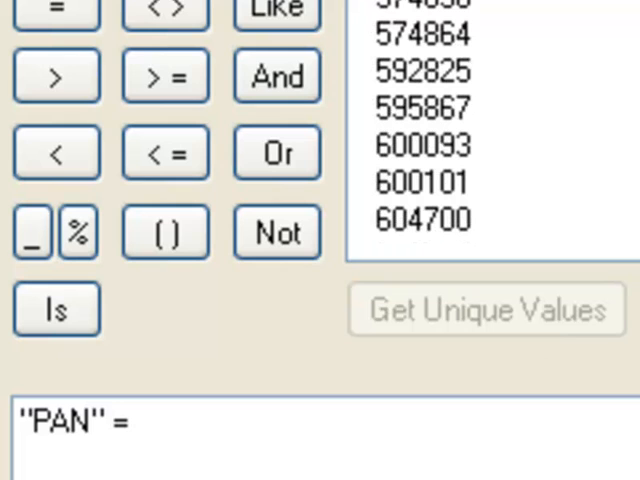
pyautogui.click(420, 219)
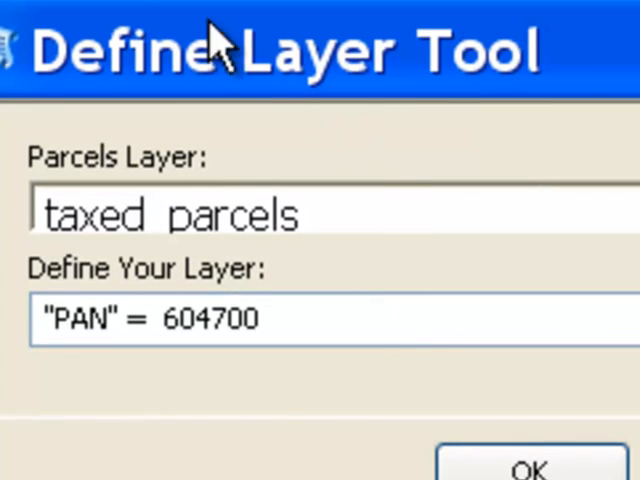
pyautogui.moveTo(15, 205)
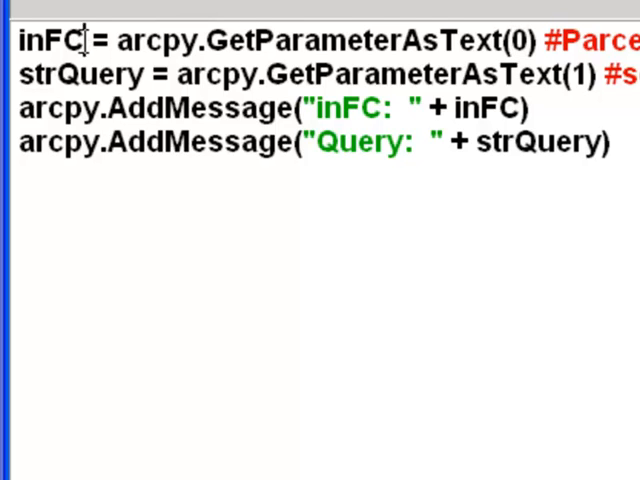
pyautogui.doubleClick(52, 40)
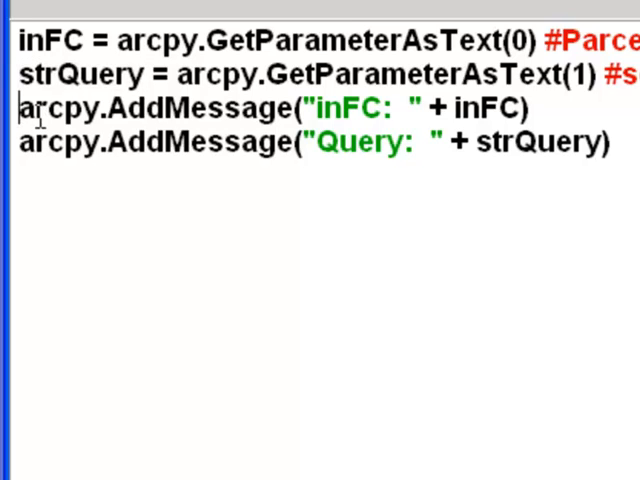
pyautogui.moveTo(418, 108)
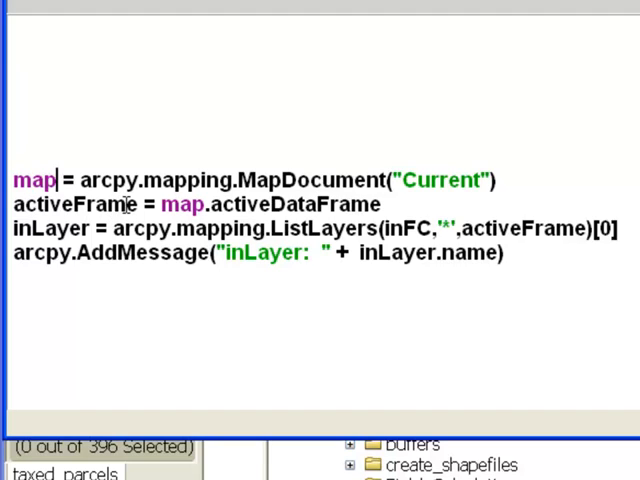
pyautogui.moveTo(410, 228)
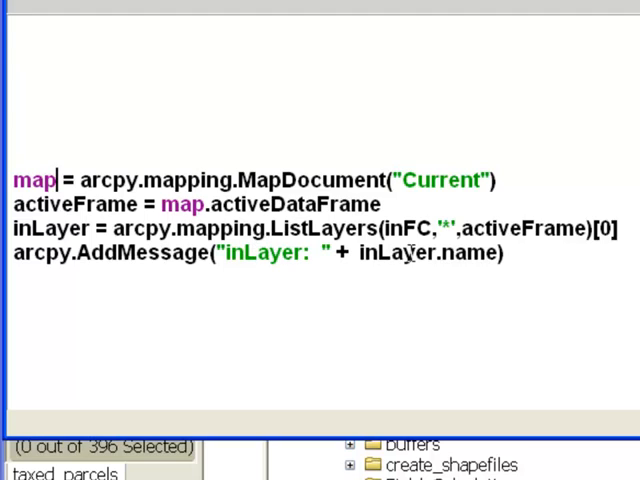
pyautogui.scroll(-3)
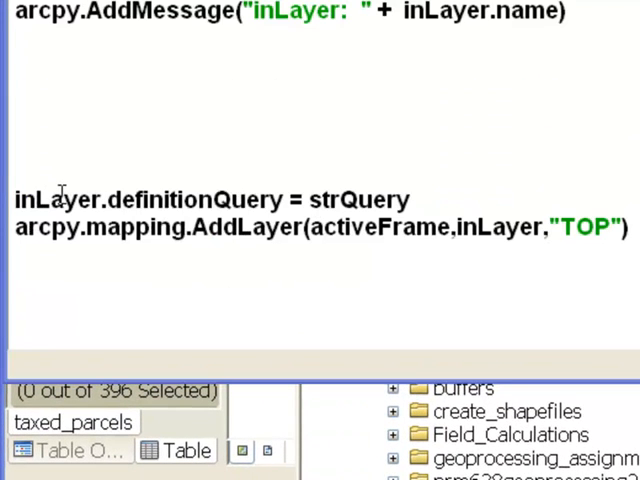
pyautogui.moveTo(240, 198)
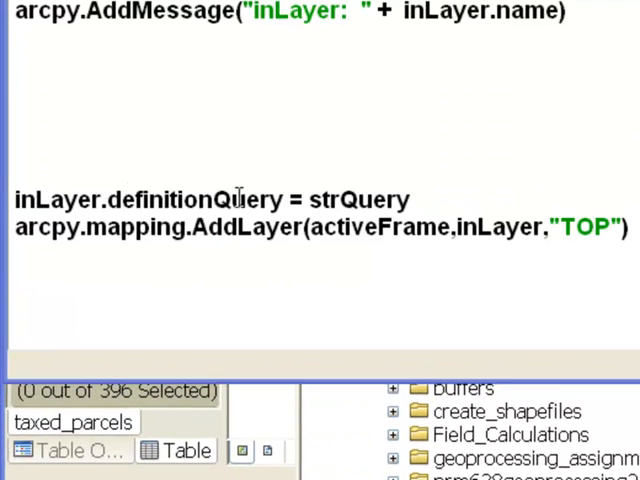
pyautogui.moveTo(340, 199)
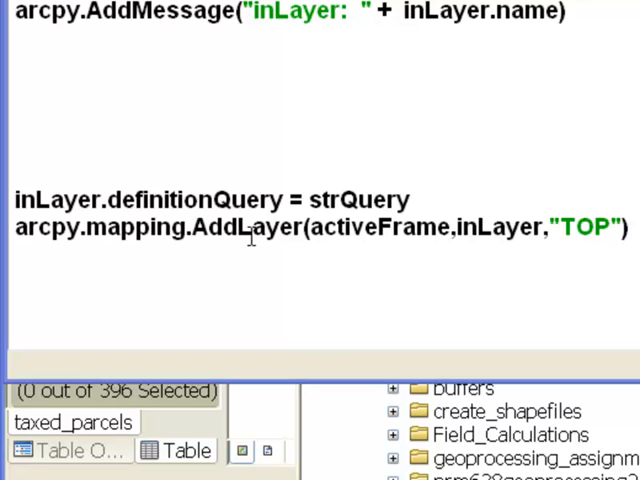
pyautogui.moveTo(415, 228)
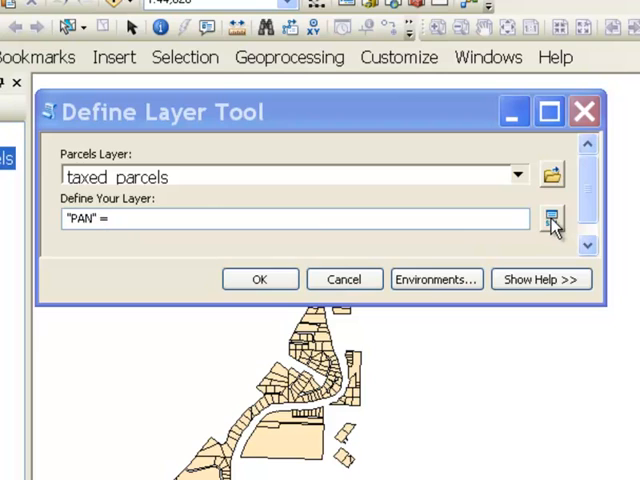
# Set the query to "PAN" = 116921 from unique values and run the Define Layer tool
pyautogui.click(550, 218)
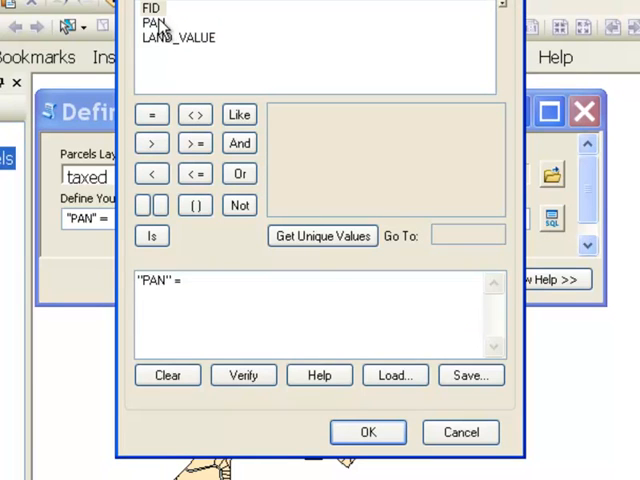
pyautogui.click(322, 235)
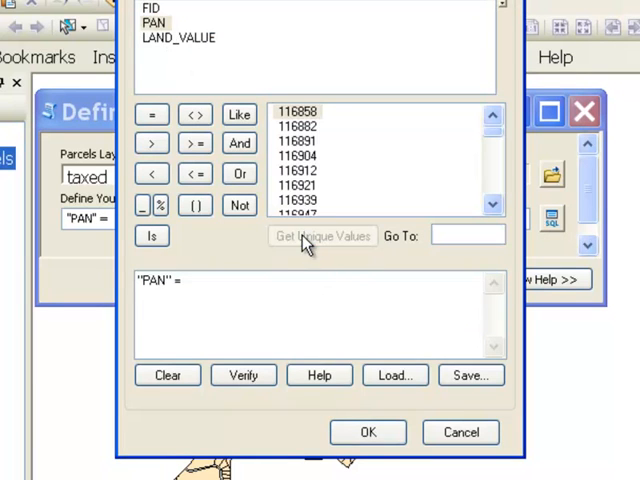
pyautogui.click(298, 187)
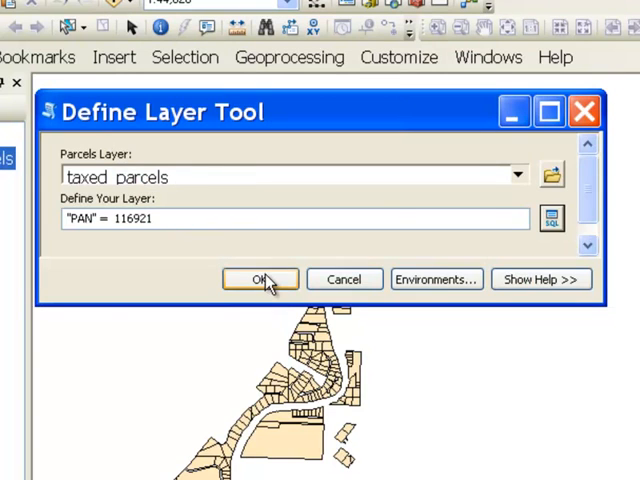
pyautogui.click(260, 279)
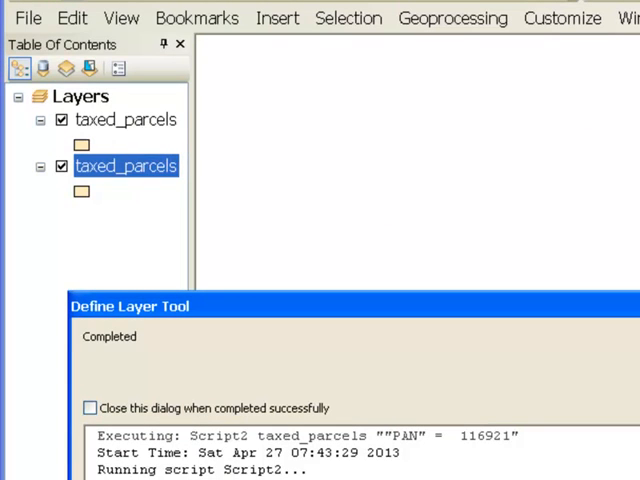
# Inspect the new top taxed_parcels layer's Definition Query showing "PAN" = 116921
pyautogui.rightClick(124, 119)
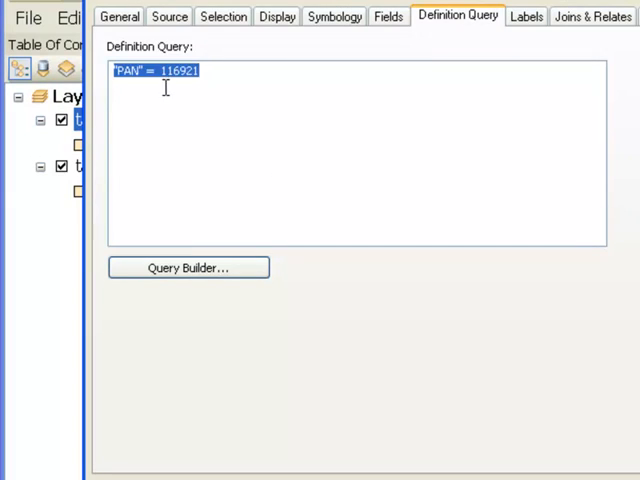
pyautogui.click(210, 70)
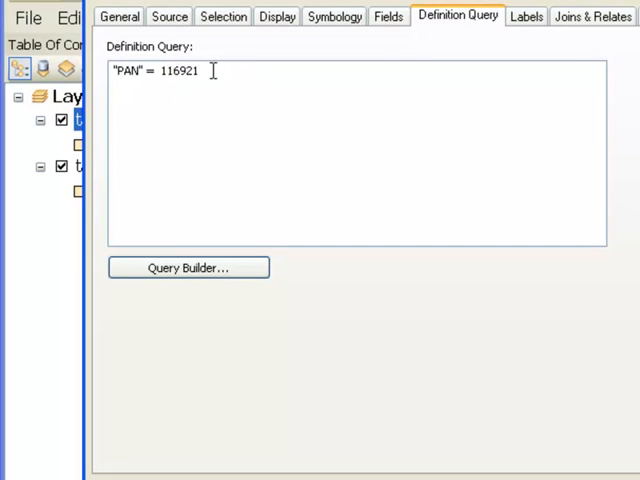
pyautogui.moveTo(177, 146)
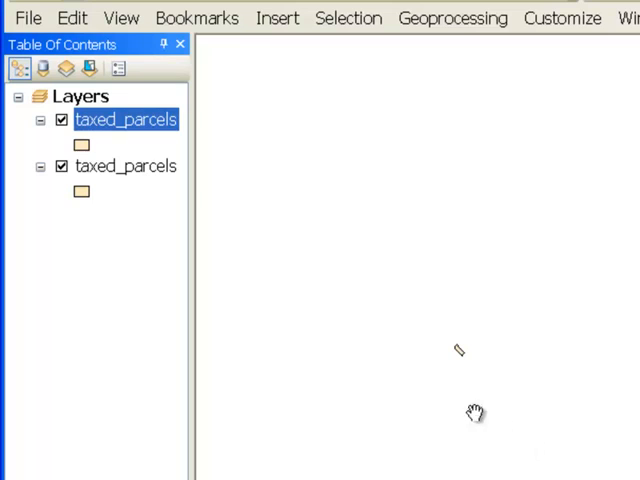
pyautogui.moveTo(165, 158)
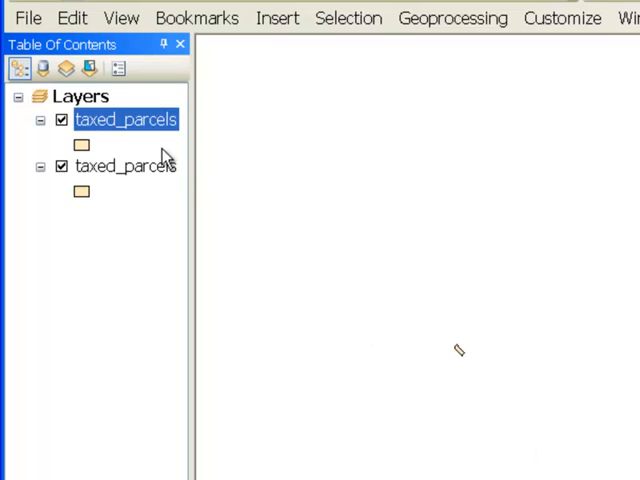